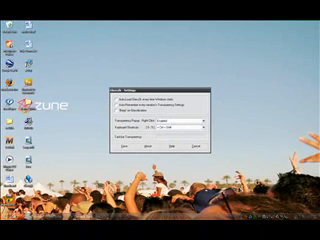
Step: Dismiss the Glass2k settings dialog so Internet Explorer shows the Google home page
left_click(16, 232)
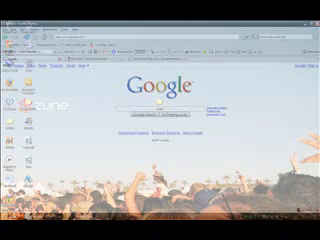
Step: Navigate from Google to the YouTube channel page and reach its comments section
left_click(8, 232)
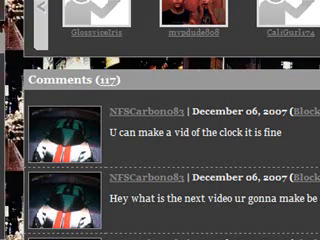
Step: Browse the channel's playlists before going to the Chime Software website
scroll("up", 3)
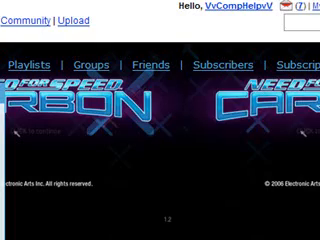
scroll("down", 3)
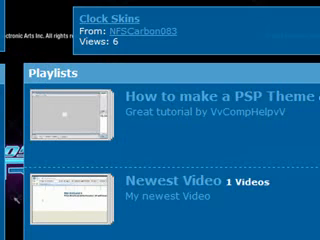
scroll("down", 3)
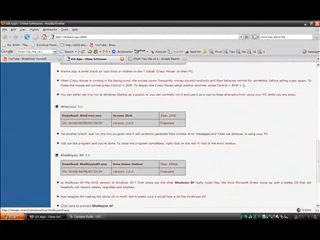
Step: Review the Chime download page, then launch Glass2k from its desktop shortcut
scroll("down", 3)
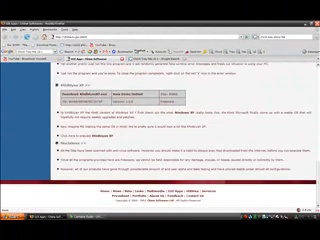
scroll("down", 3)
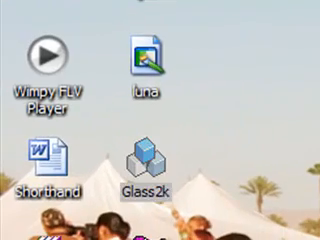
double_click(146, 160)
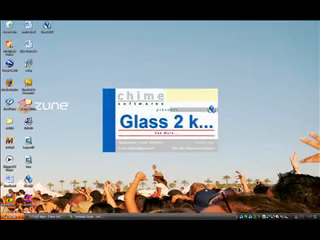